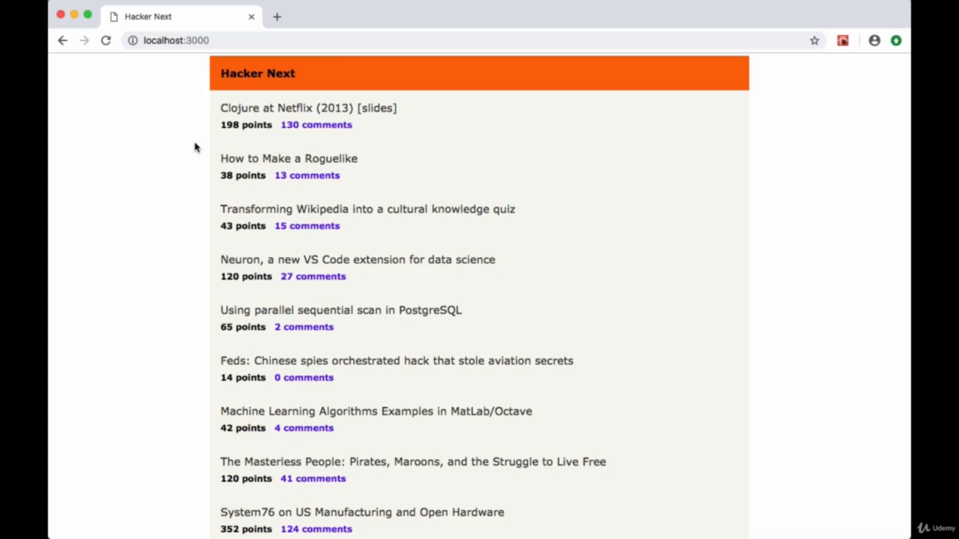
Go to page 2 of Hacker Next stories and scroll to the Space invaders story
scroll("down", 3)
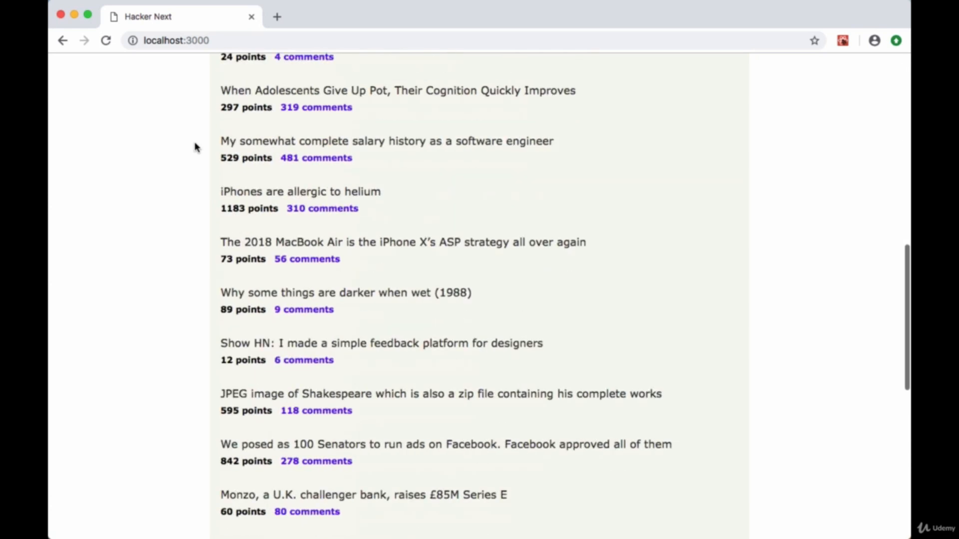
scroll("down", 3)
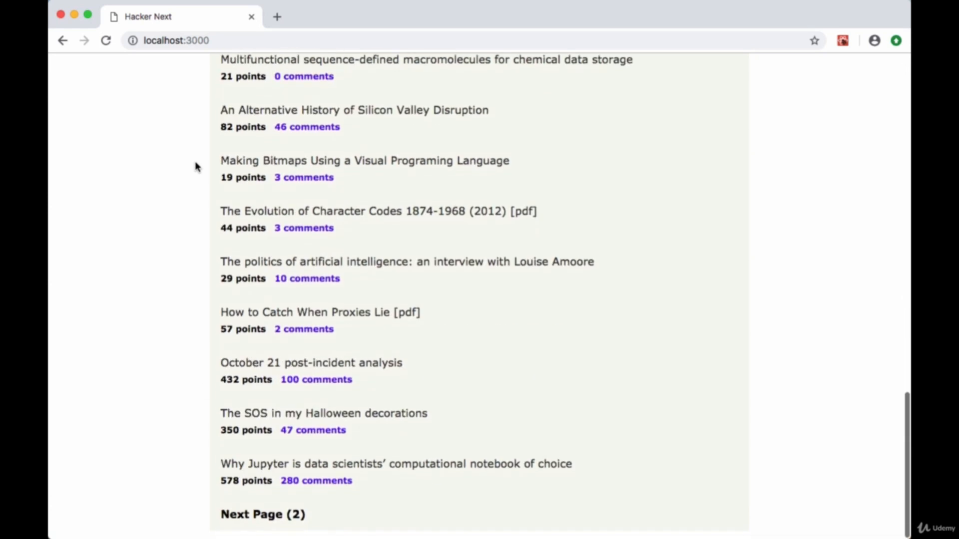
left_click(263, 514)
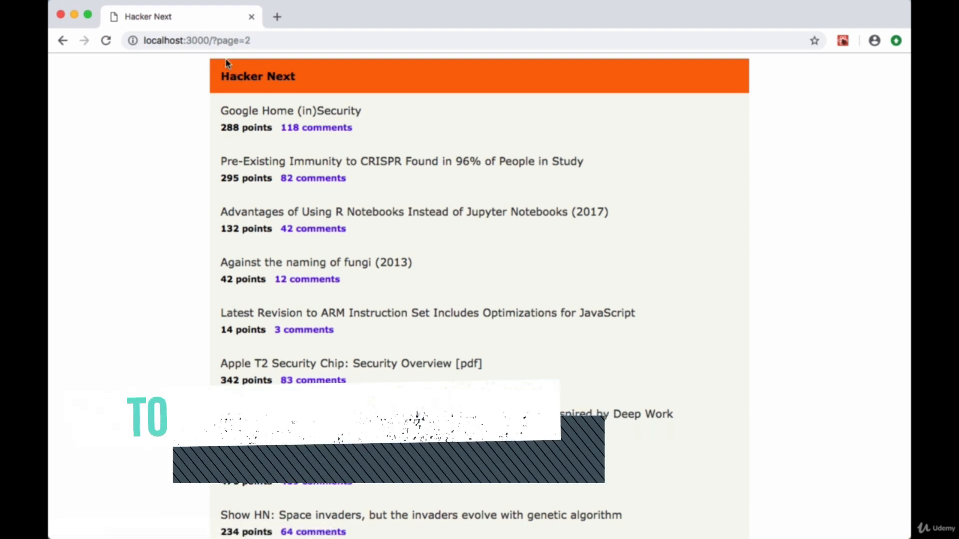
scroll("down", 3)
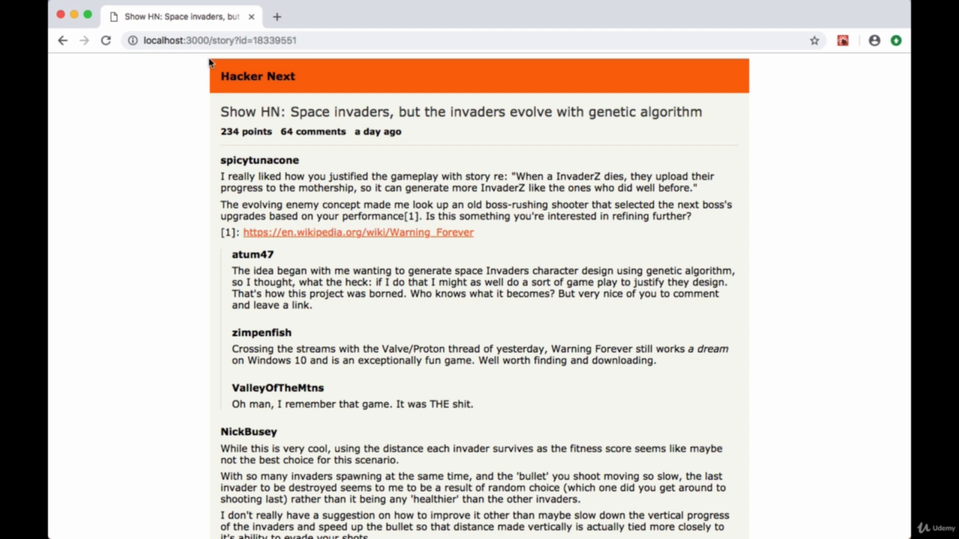
mouse_move(211, 65)
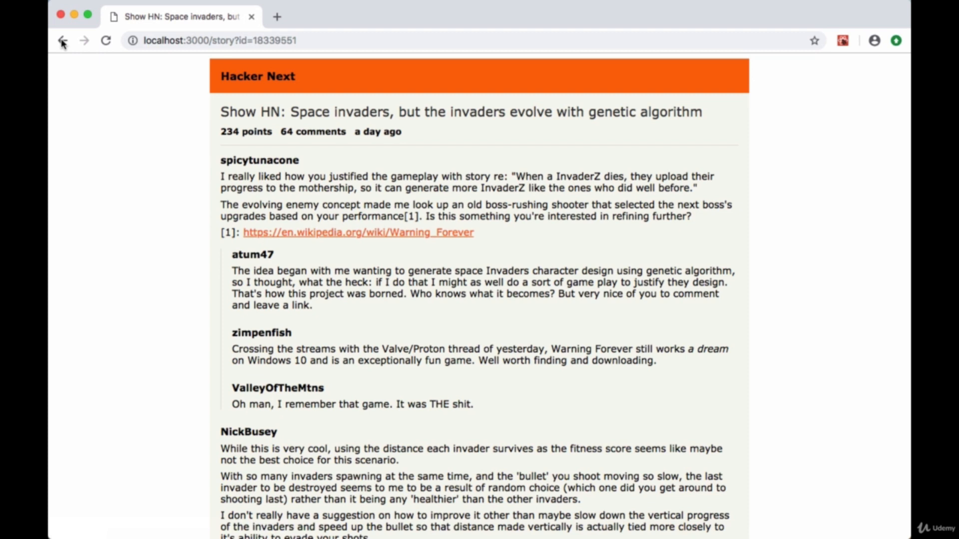
mouse_move(174, 217)
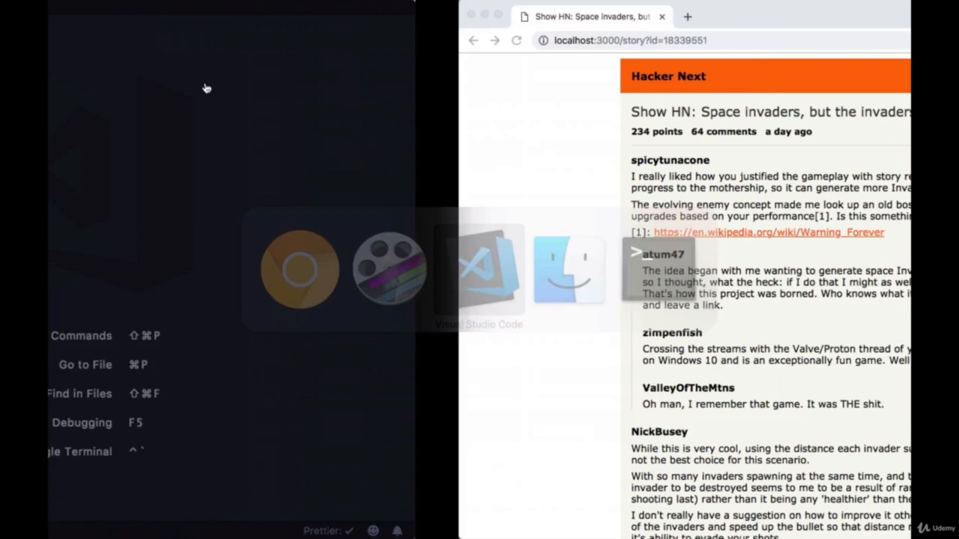
Pass backButton={true} to the Layout tag in story.js
left_click(477, 269)
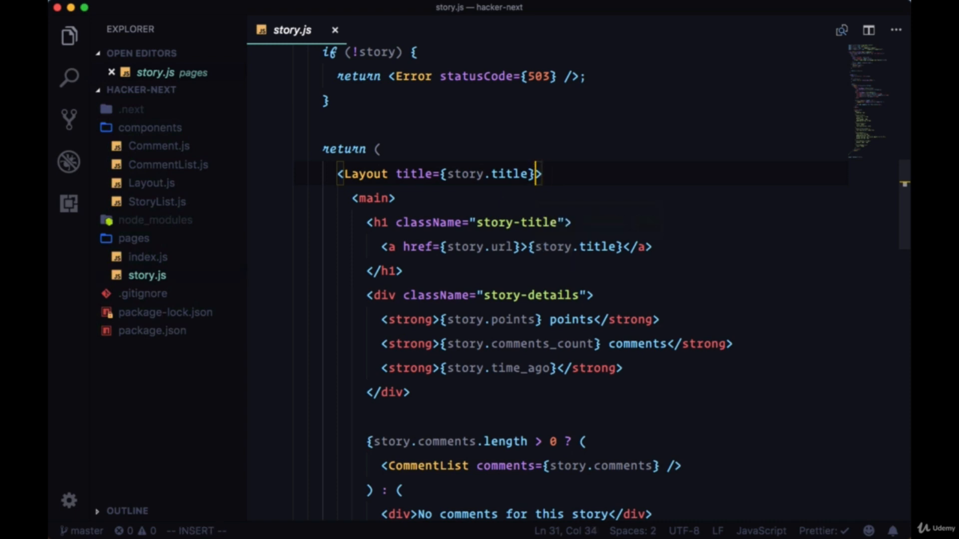
type("backButt")
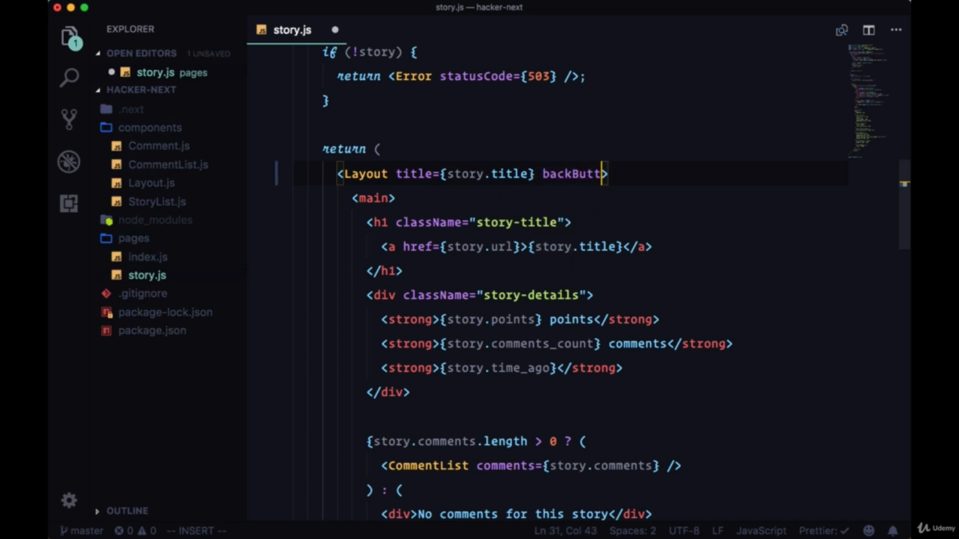
type("on={}")
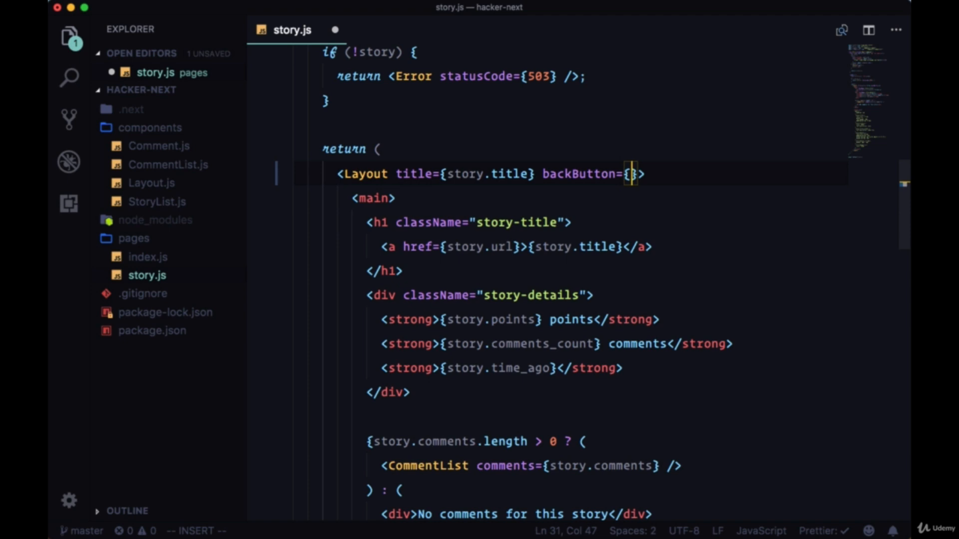
type("true")
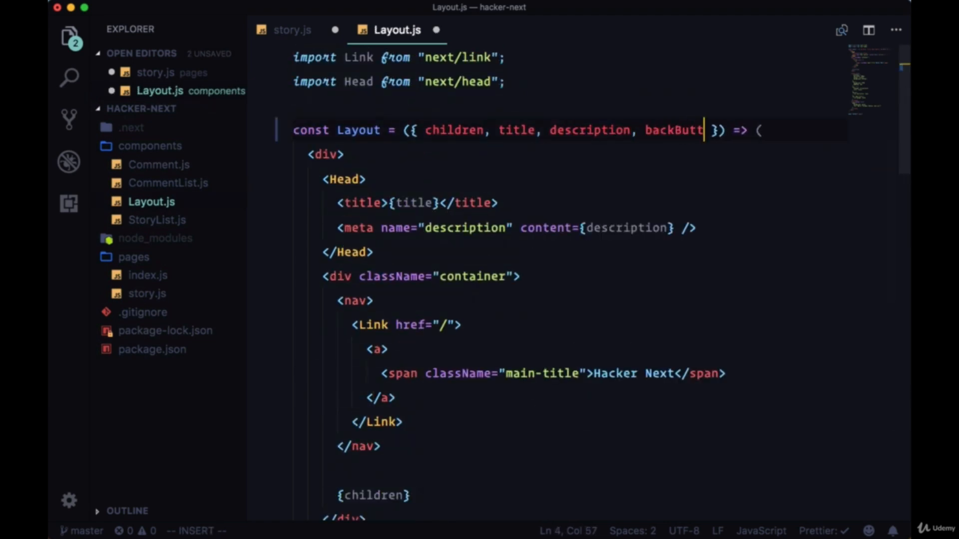
Add {backButton && <span className="back-button">&#x2b05;</span>} inside the nav in Layout.js
scroll("down", 3)
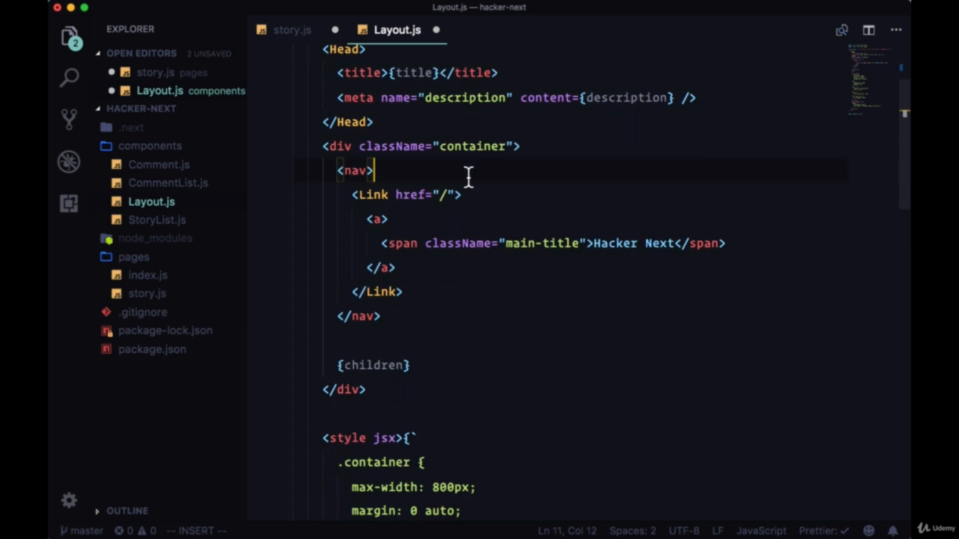
key("enter")
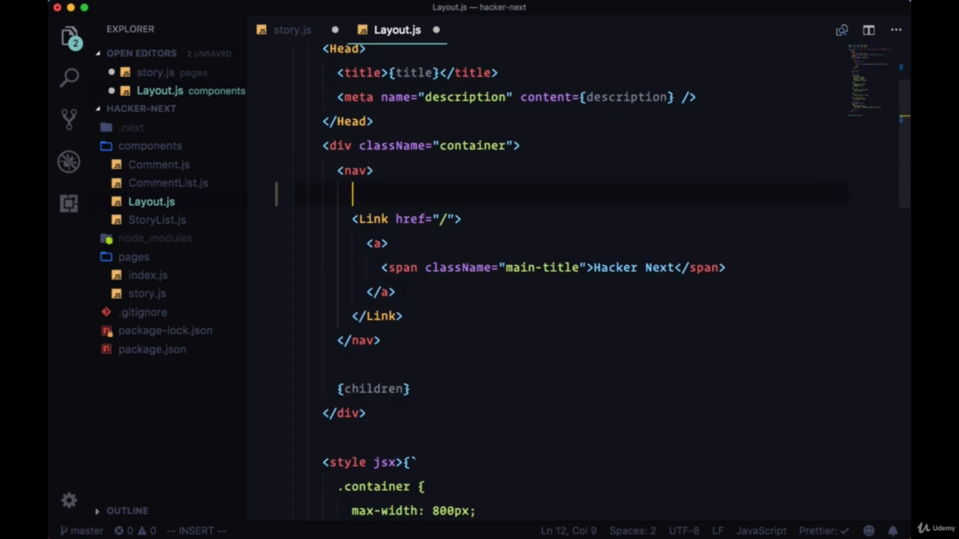
type("{")
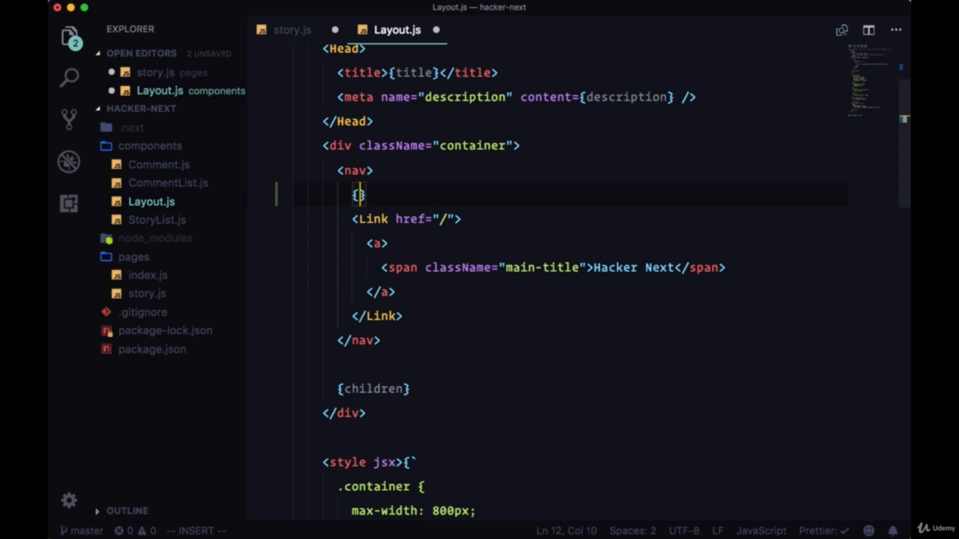
type("backButton &")
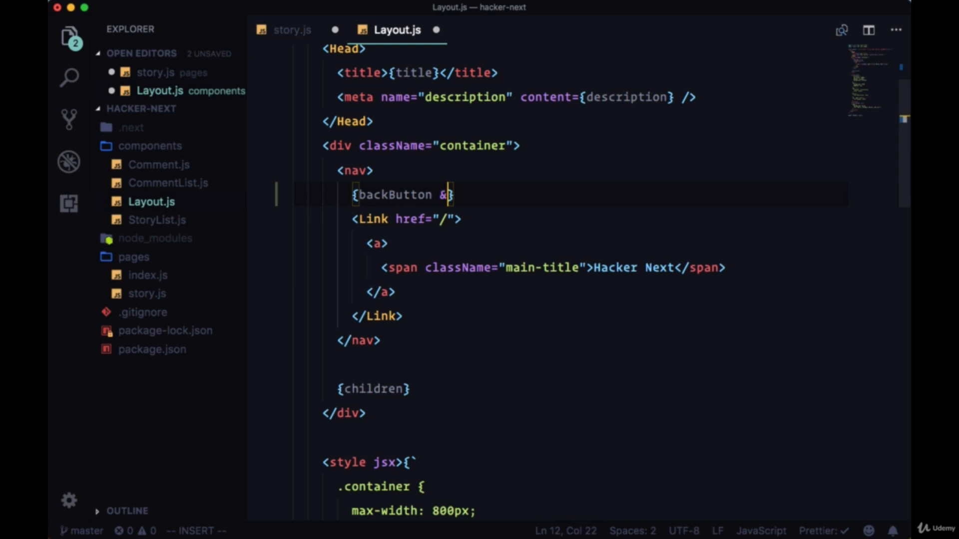
type("<span ></span>")
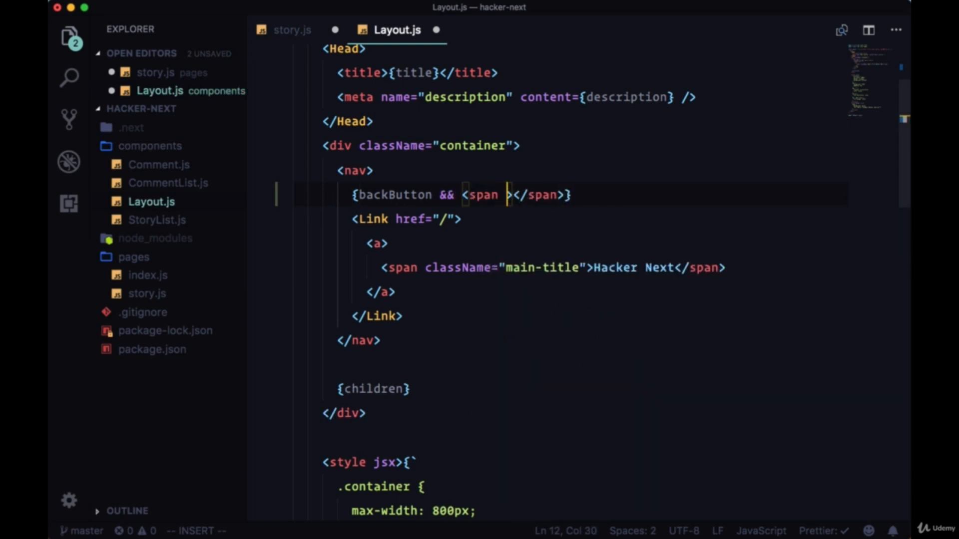
type("className=\"\"")
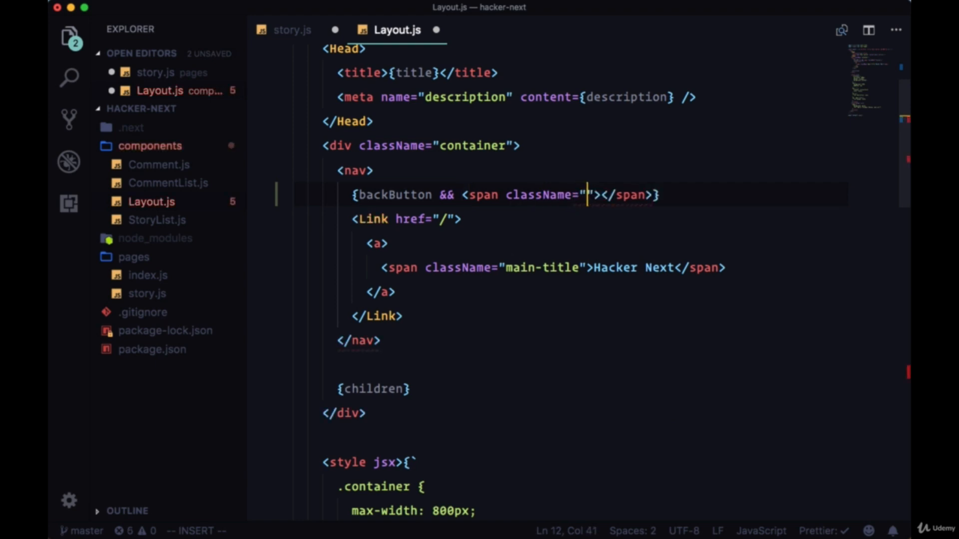
type("back-button")
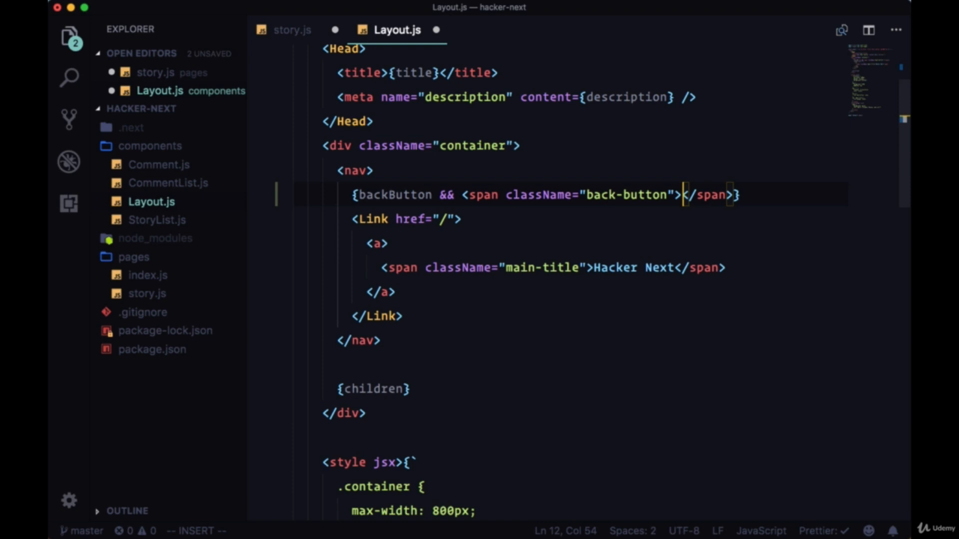
type("#")
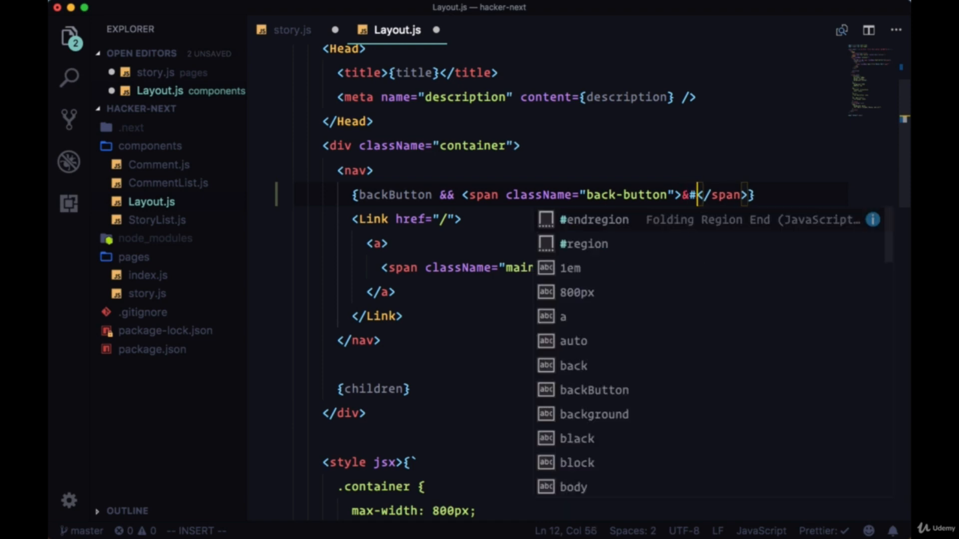
type("x2b")
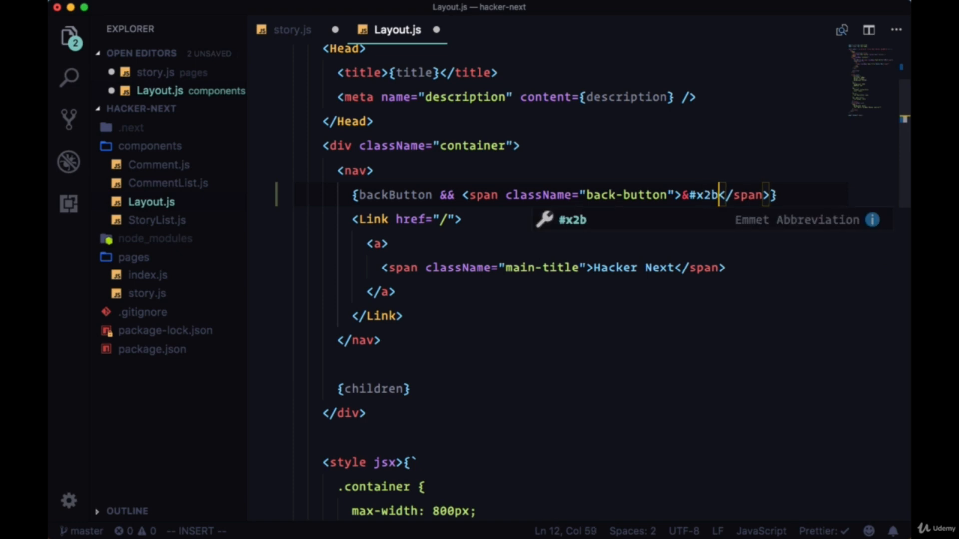
type("05;")
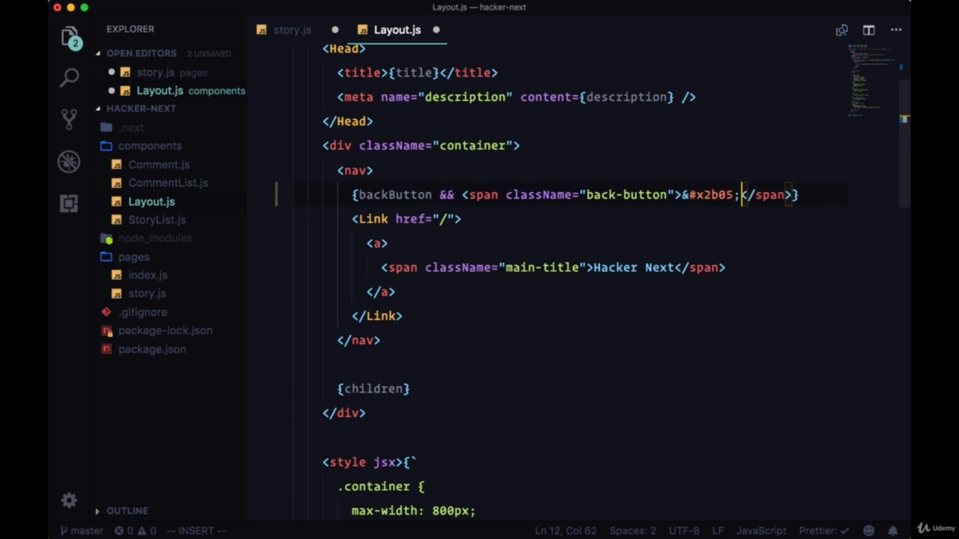
scroll("down", 3)
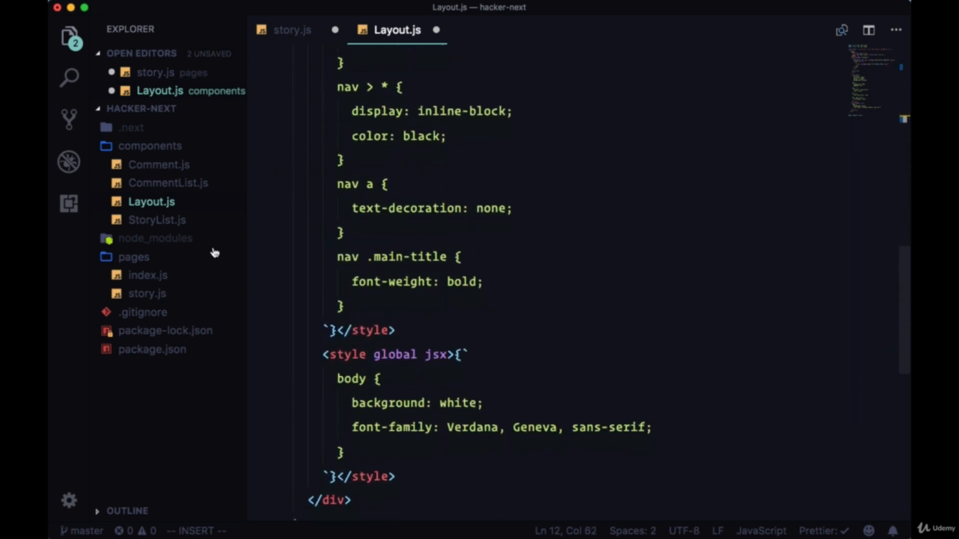
Add a nav .back-button style rule with font-size 0.9rem and padding-right 1em
type("nav")
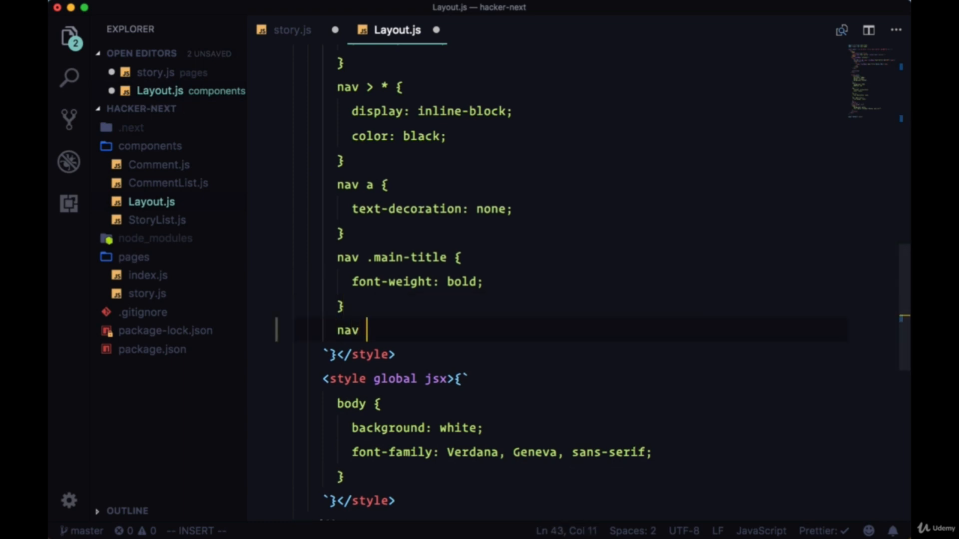
type(".back-button {")
type("font")
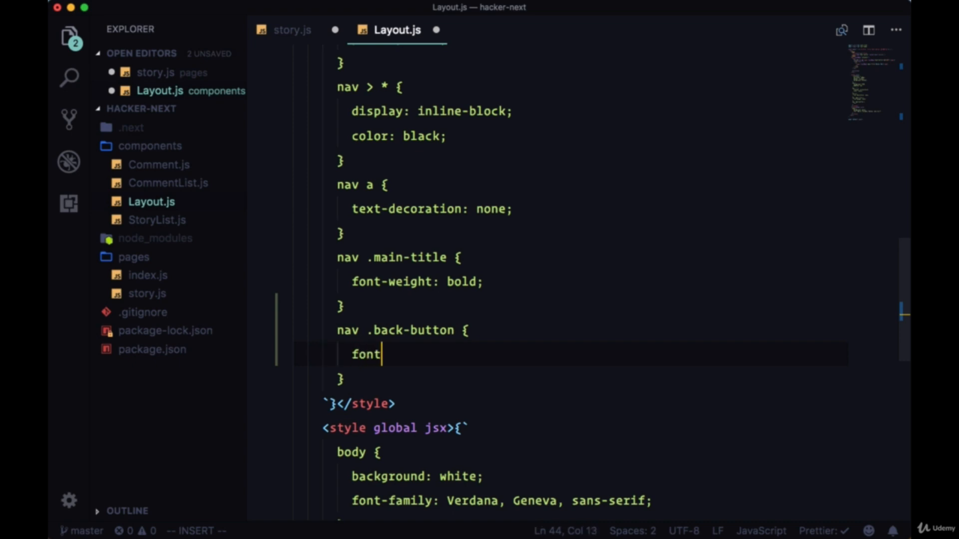
type("-size: 0")
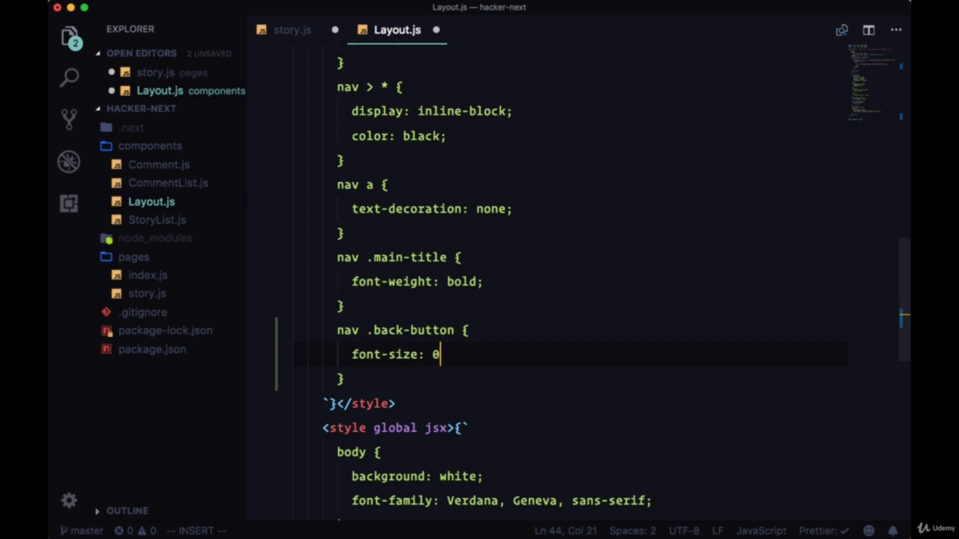
type(".9rem;")
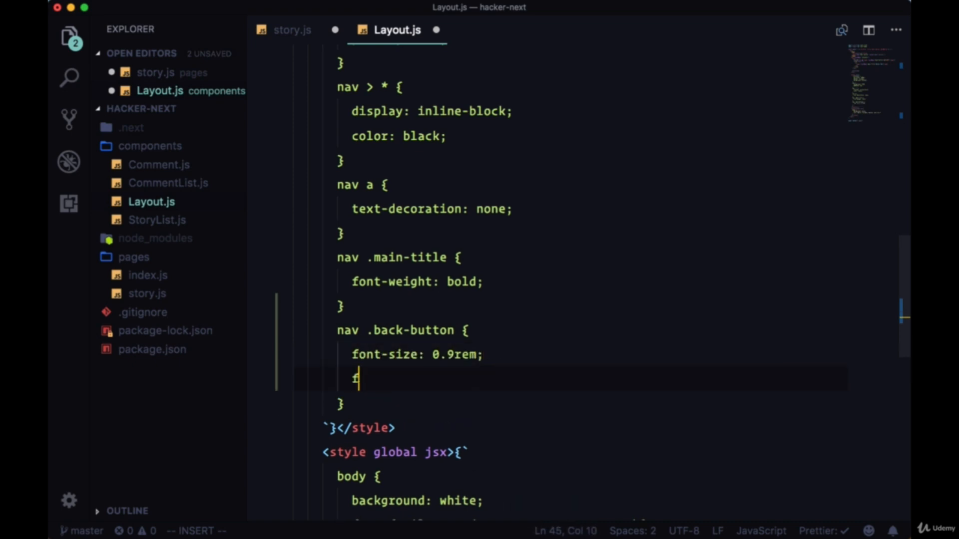
type("ont-weight")
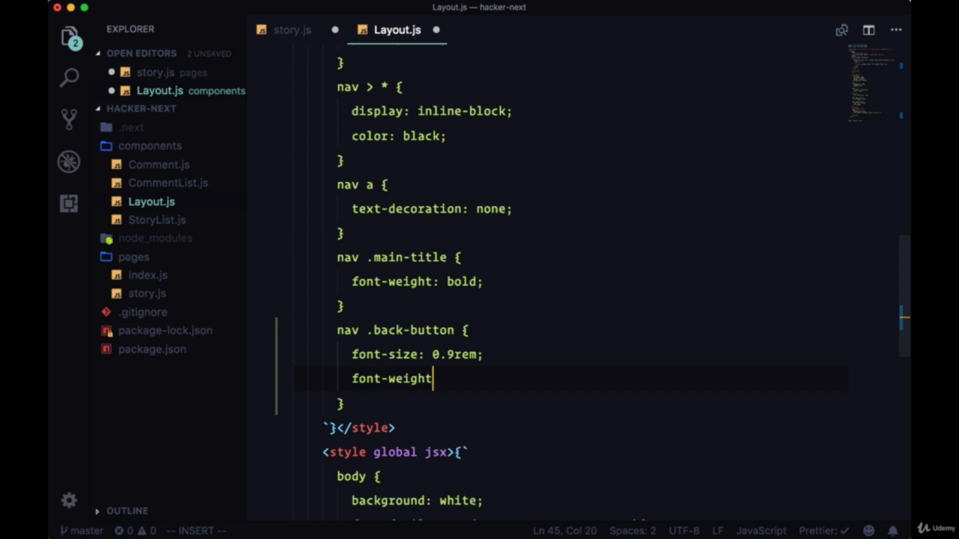
type("padd")
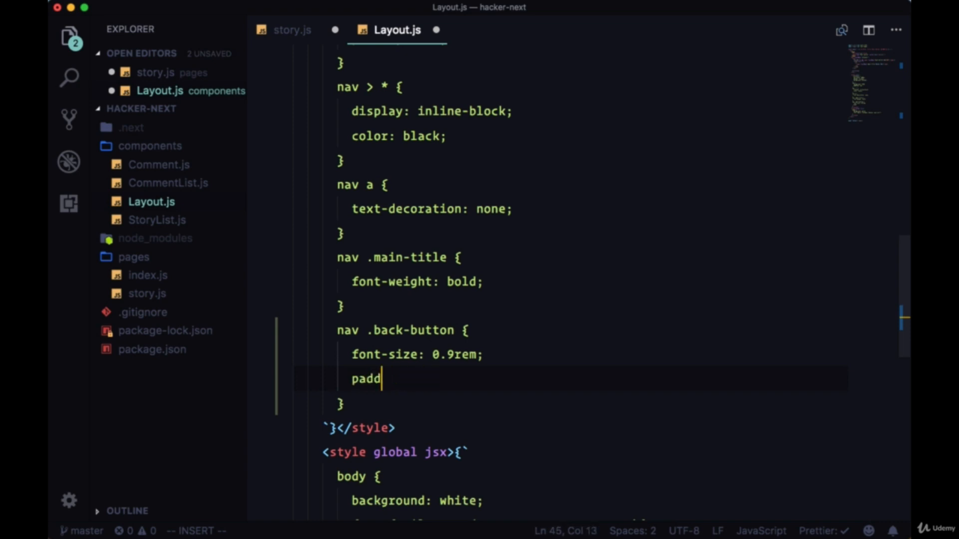
type("ing-right:")
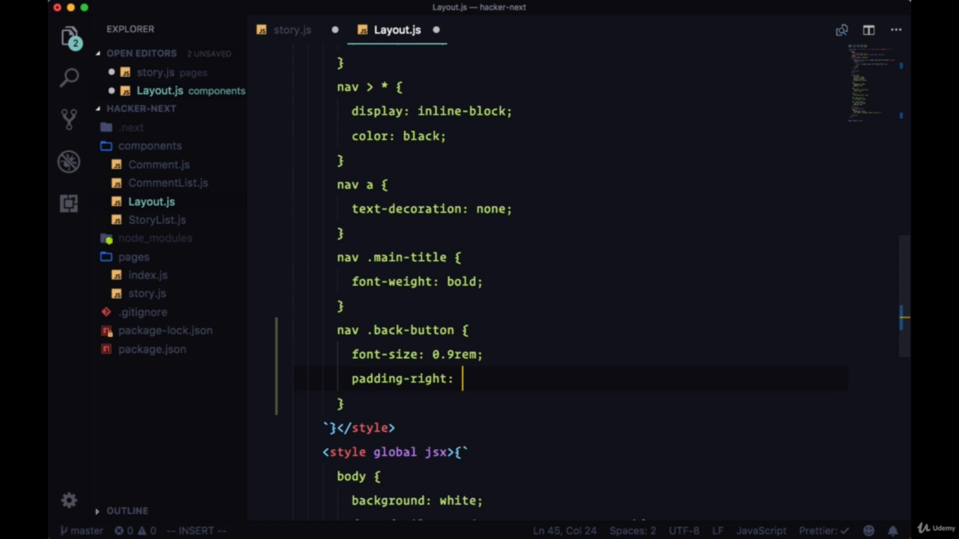
type("1em;")
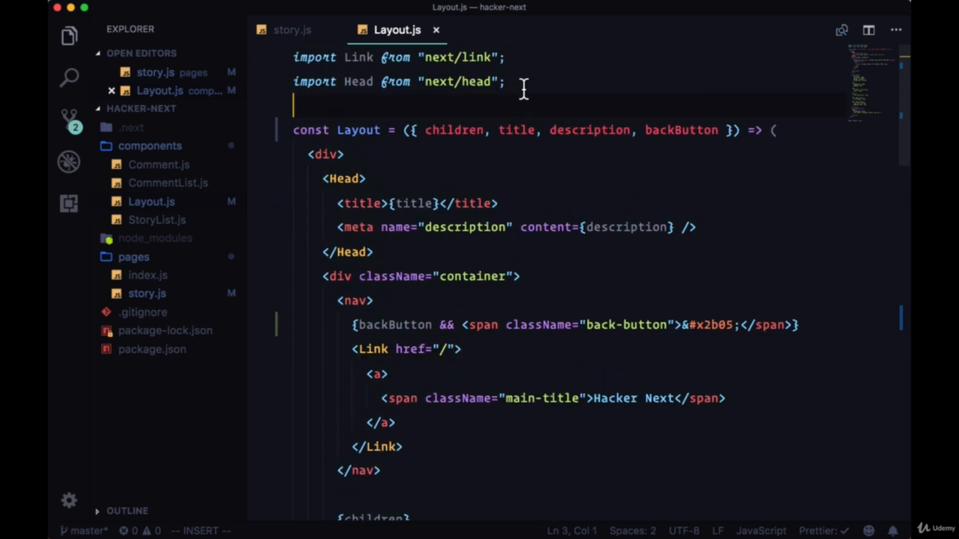
Import Router from next/router and give the back-button span onClick={() => Router.back()}
type("import Route")
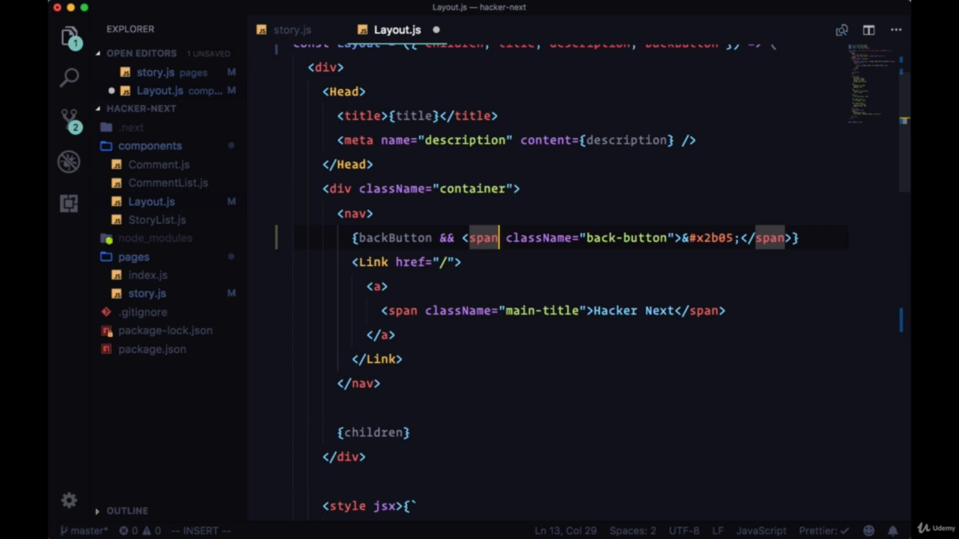
type("onClikc")
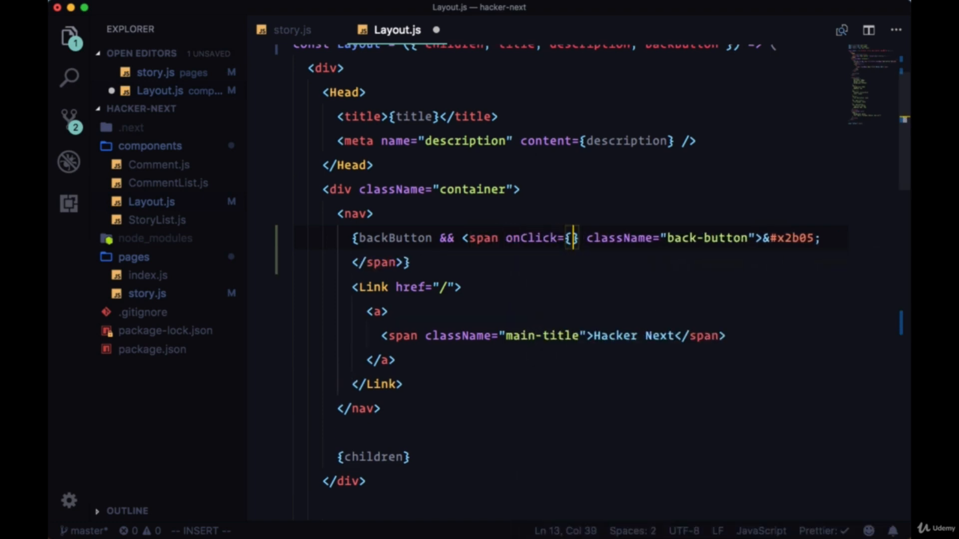
type("() =>")
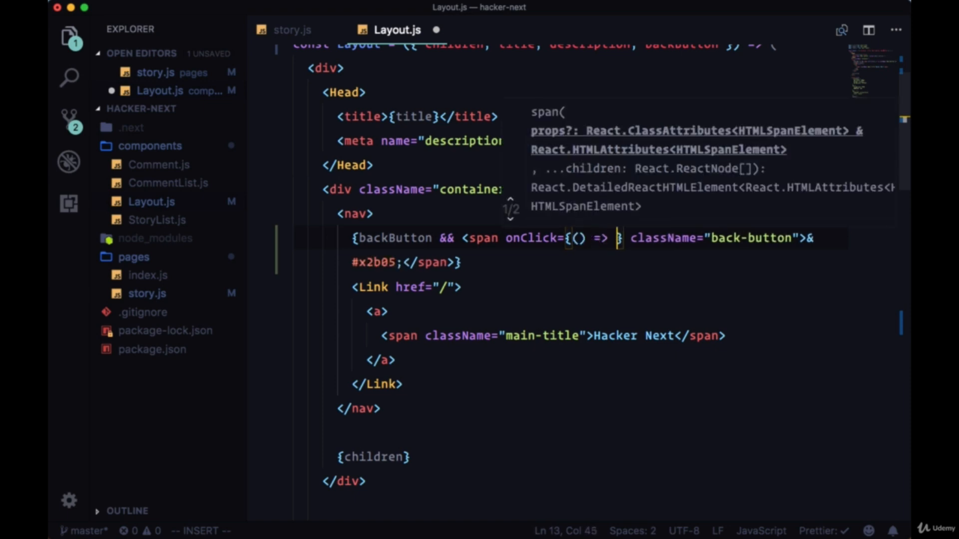
type("Router.back(")
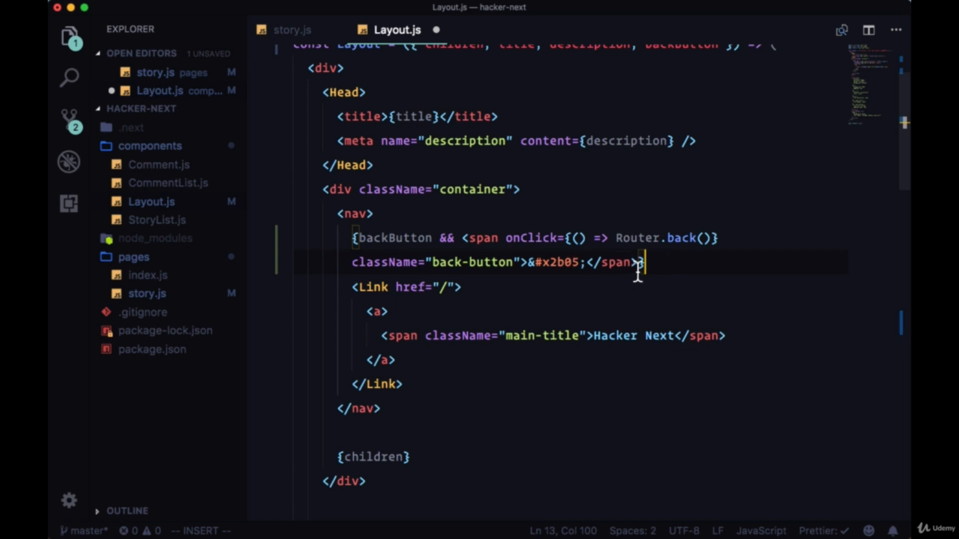
left_click_drag(643, 262, 474, 238)
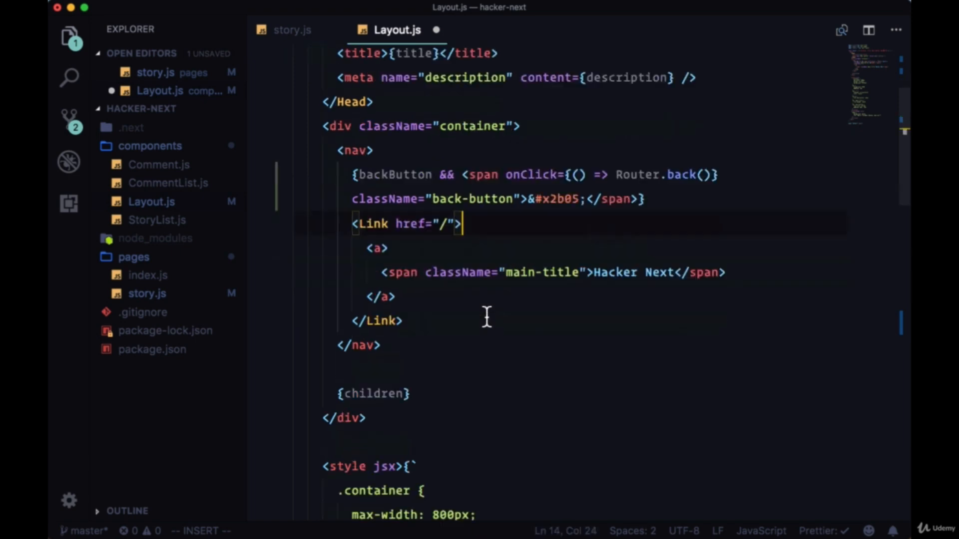
Add cursor: pointer to the nav .back-button style rule
scroll("down", 3)
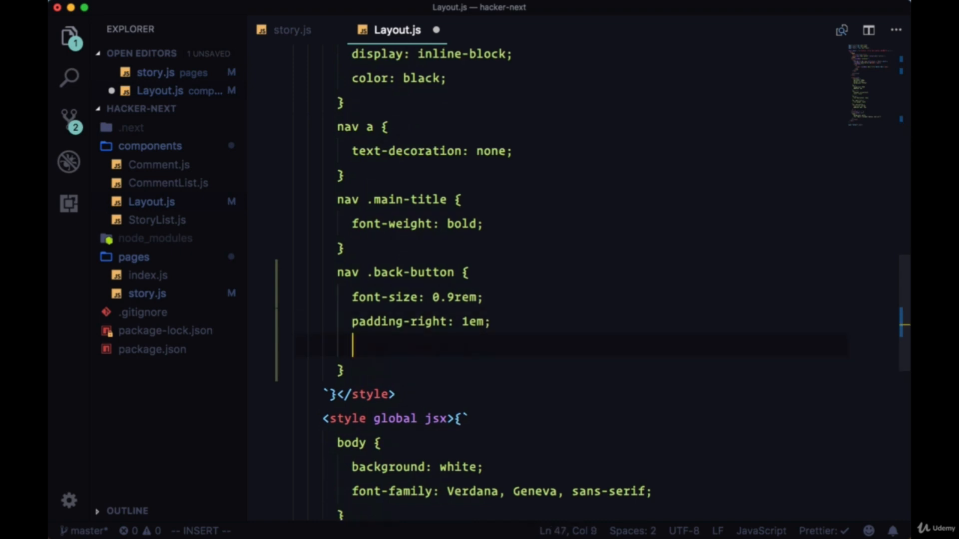
type("curspo")
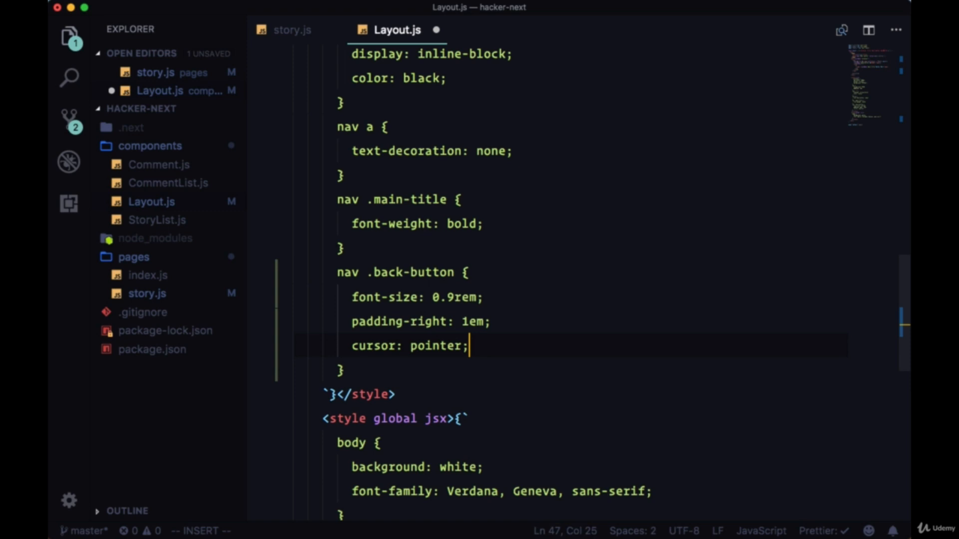
mouse_move(514, 405)
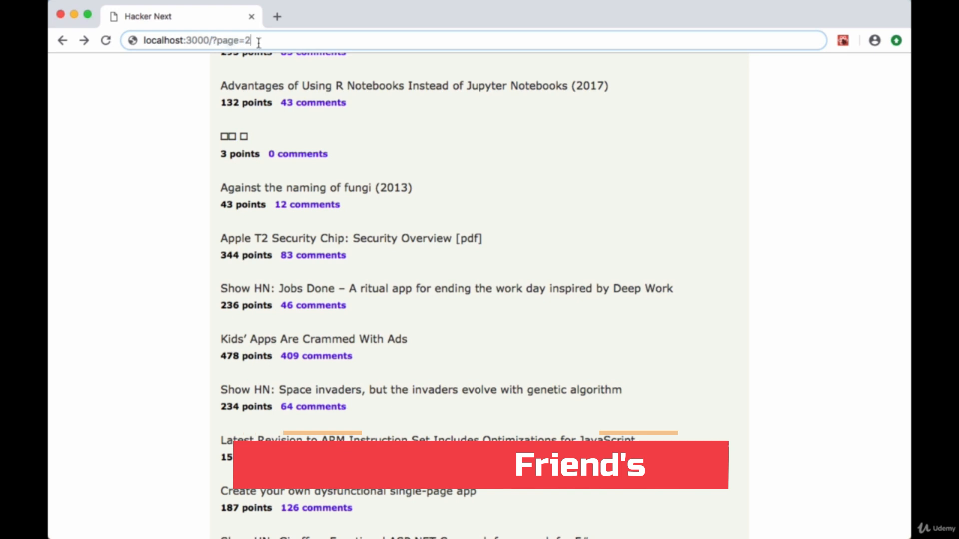
left_click(315, 188)
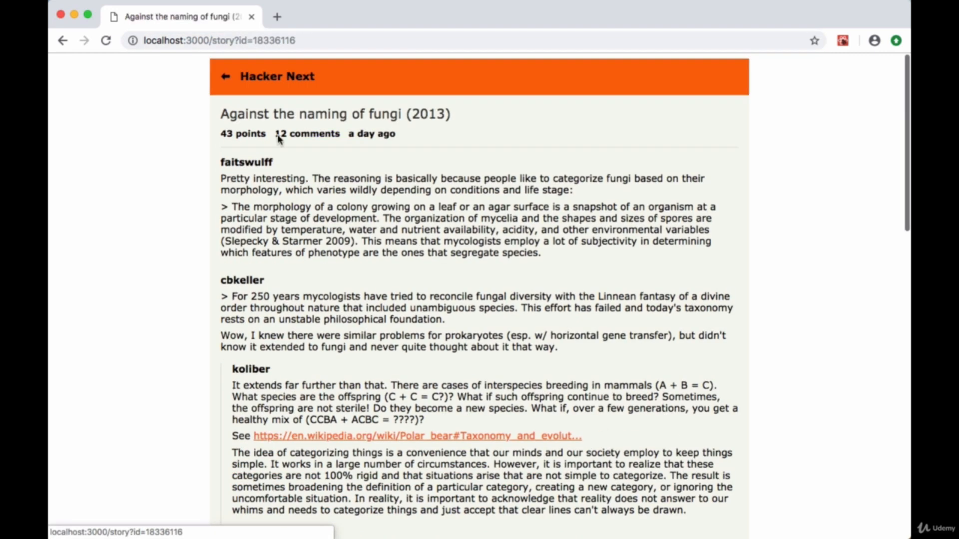
left_click(226, 75)
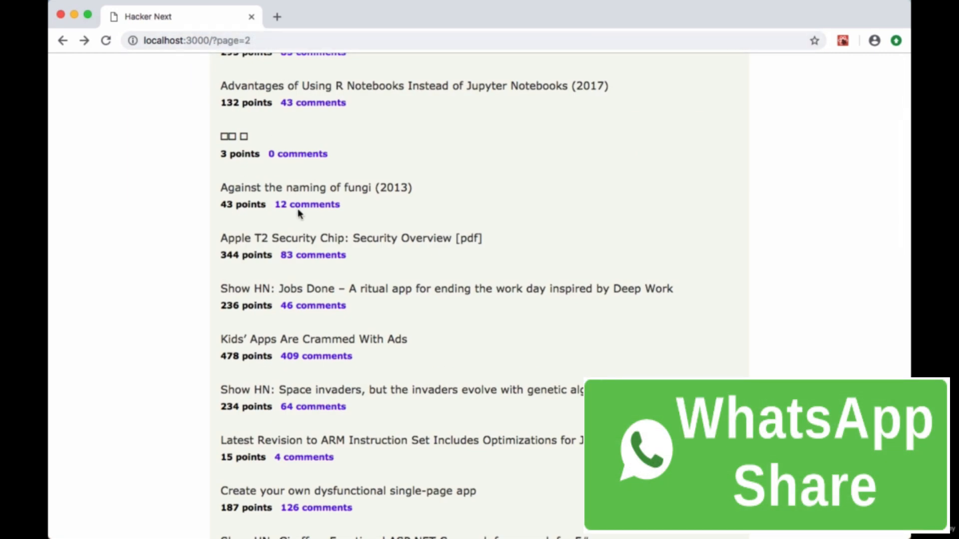